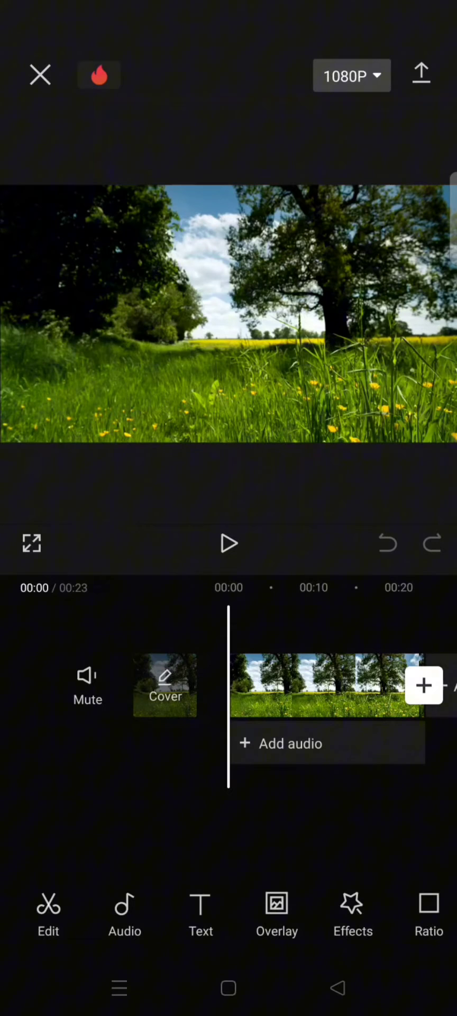
# - Add a text layer reading 'Good Morning' over the meadow clip
pyautogui.click(200, 913)
pyautogui.write('Good Morning')
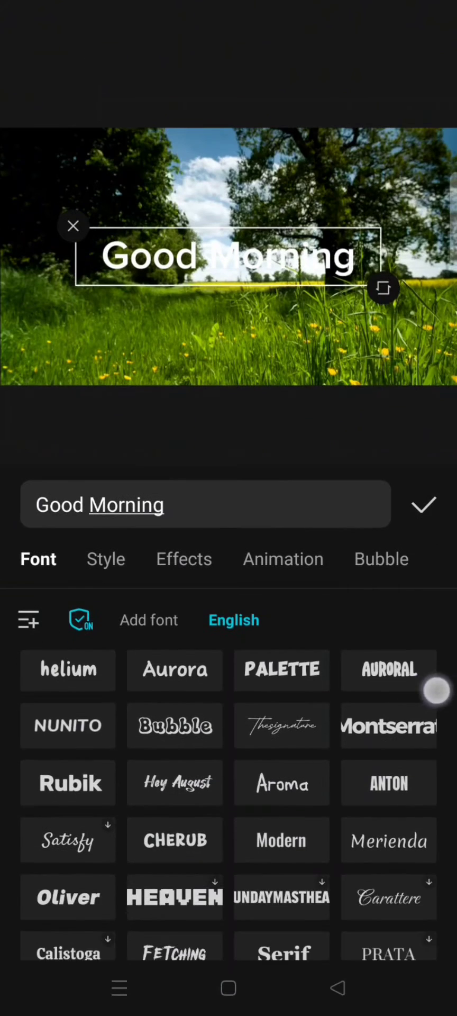
# - Apply the bold rounded DynaPuff font to the Good Morning title
pyautogui.scroll(-3)
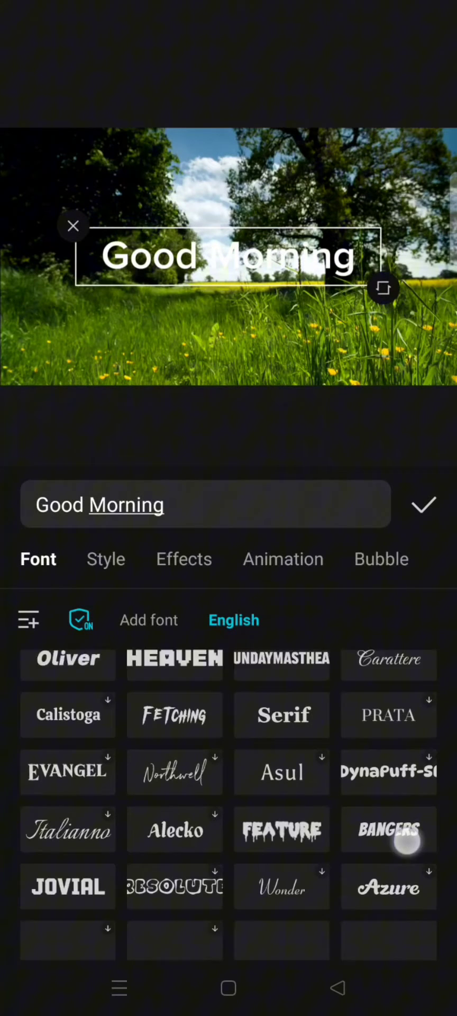
pyautogui.click(388, 756)
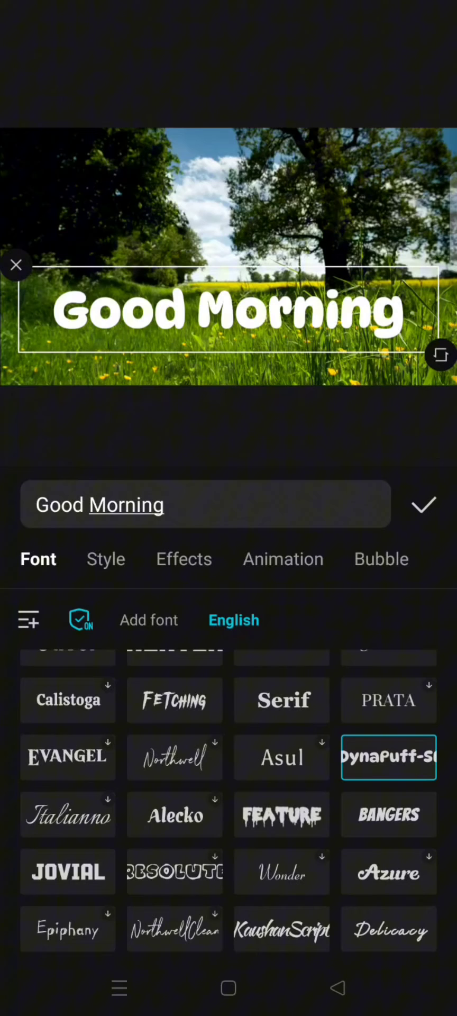
pyautogui.click(106, 559)
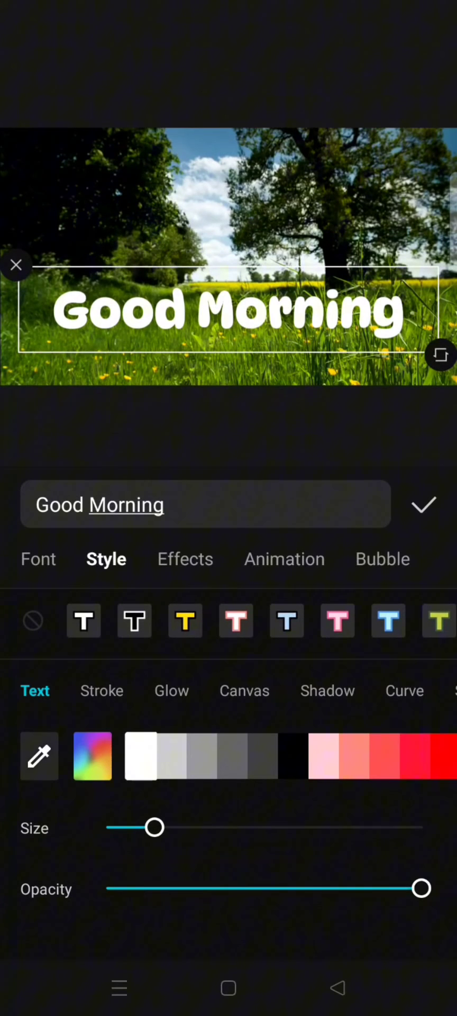
# - Lower the Good Morning text opacity to about 30% and confirm the edit
pyautogui.moveTo(420, 888); pyautogui.dragTo(368, 888)
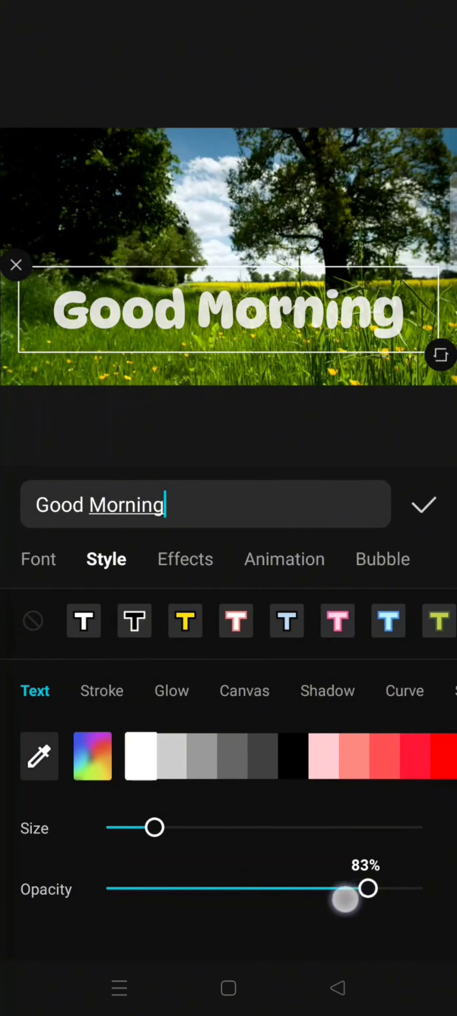
pyautogui.moveTo(368, 888); pyautogui.dragTo(196, 887)
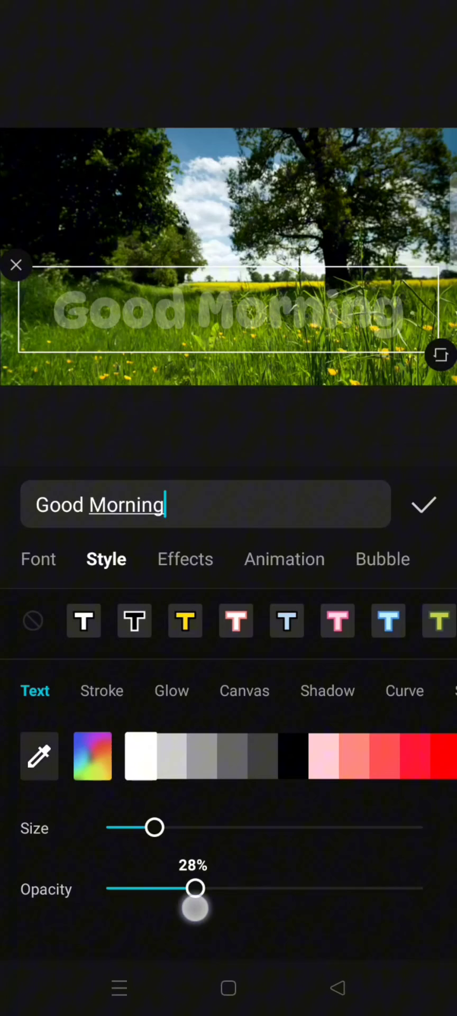
pyautogui.moveTo(195, 888); pyautogui.dragTo(207, 888)
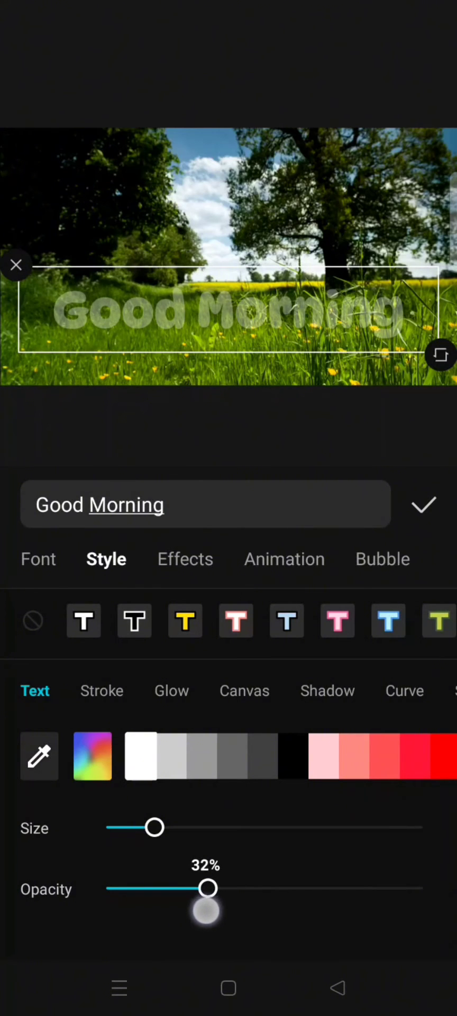
pyautogui.moveTo(207, 888); pyautogui.dragTo(205, 887)
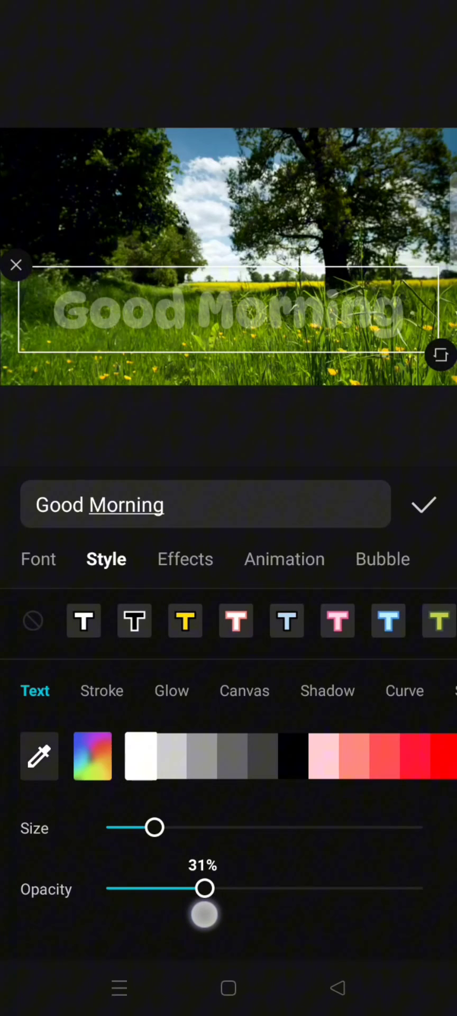
pyautogui.moveTo(206, 888); pyautogui.dragTo(201, 887)
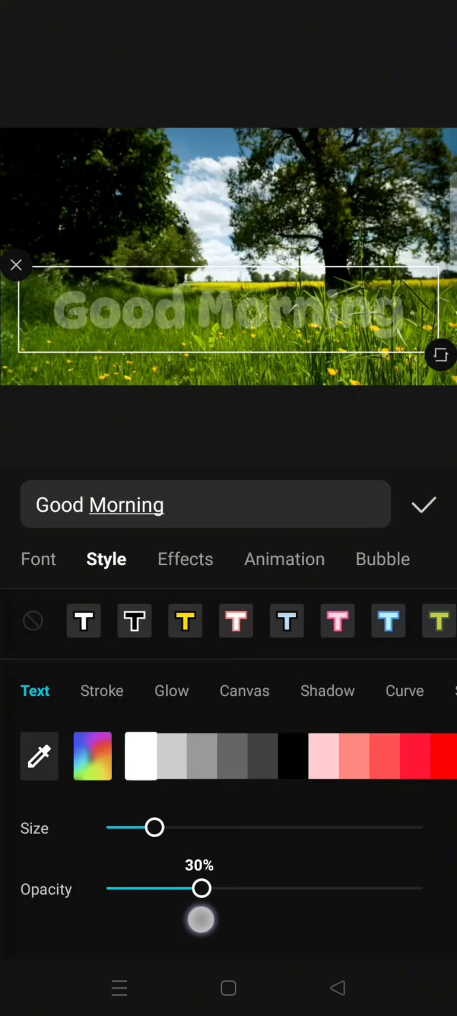
pyautogui.moveTo(200, 888); pyautogui.dragTo(205, 889)
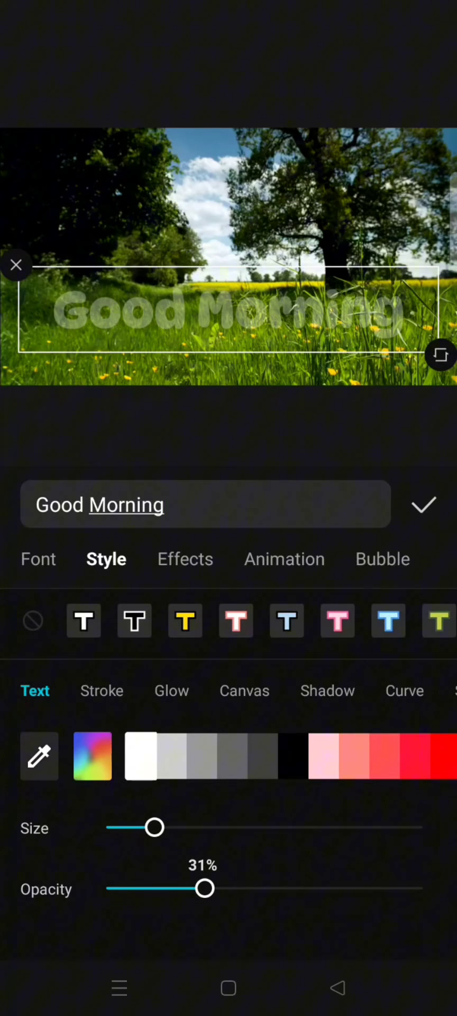
pyautogui.click(424, 505)
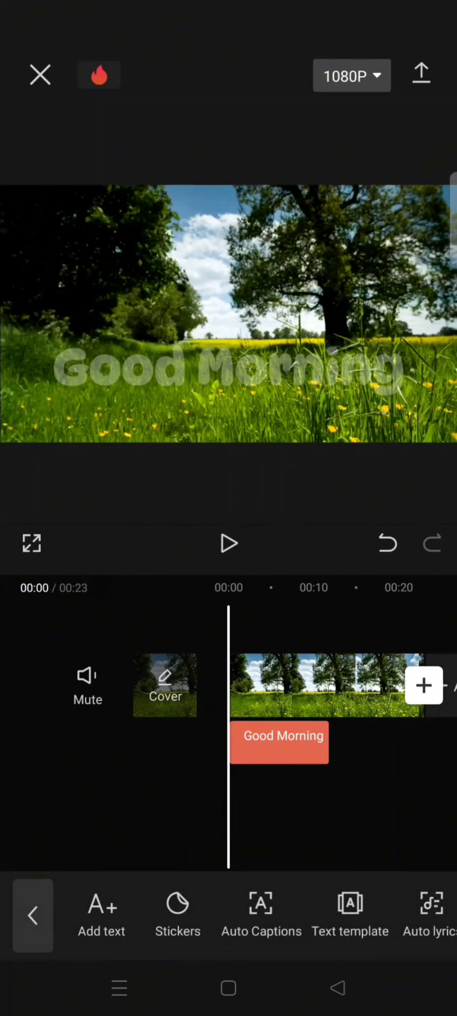
# - Play back the meadow video to preview the faint Good Morning title
pyautogui.click(228, 542)
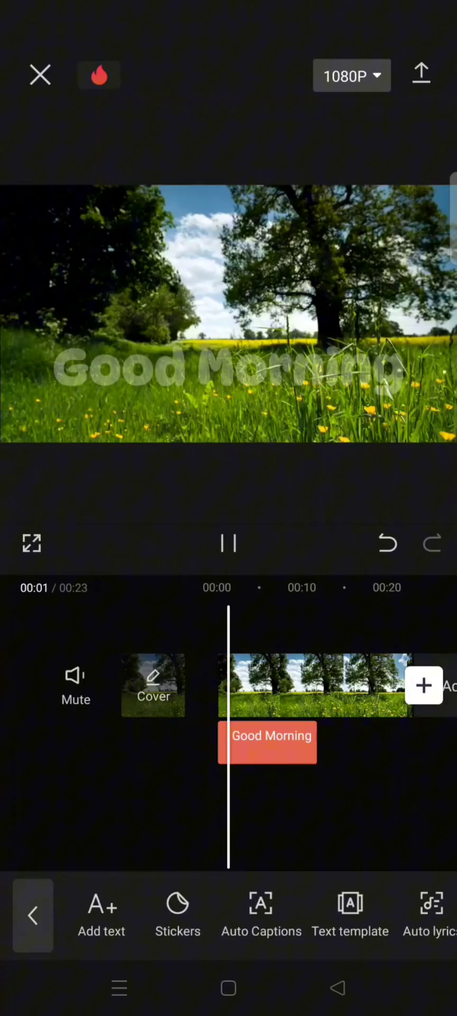